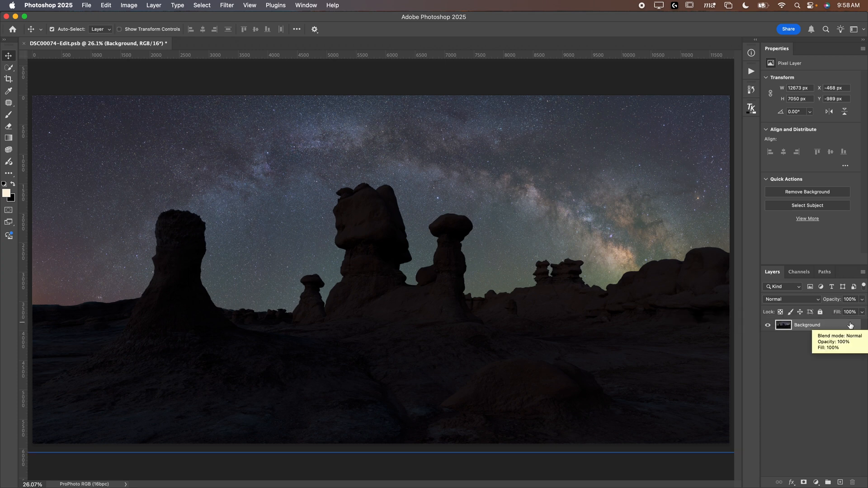
mouse_move(572, 254)
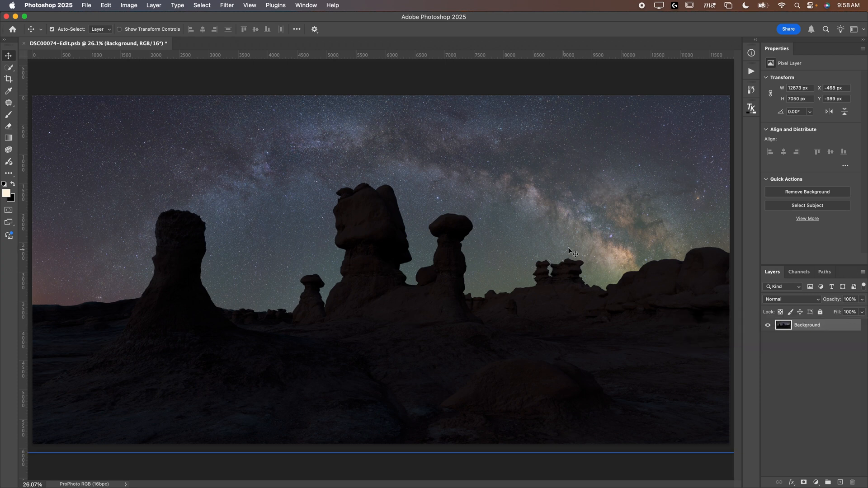
mouse_move(418, 339)
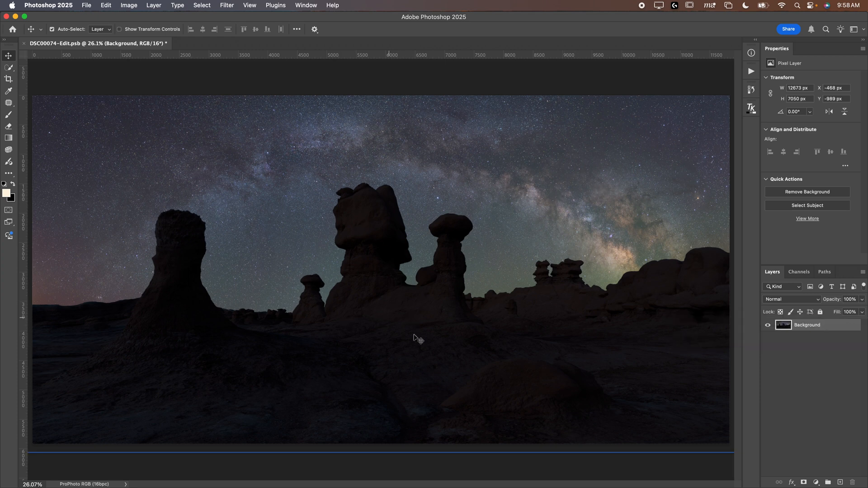
mouse_move(438, 342)
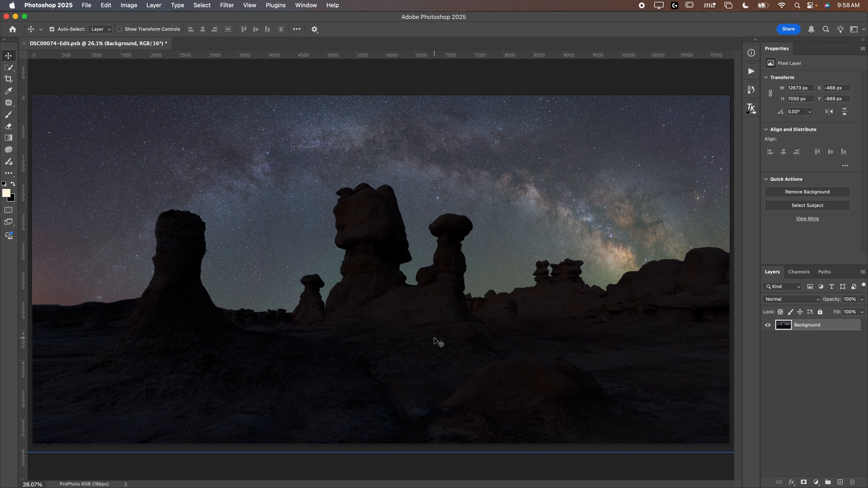
mouse_move(419, 332)
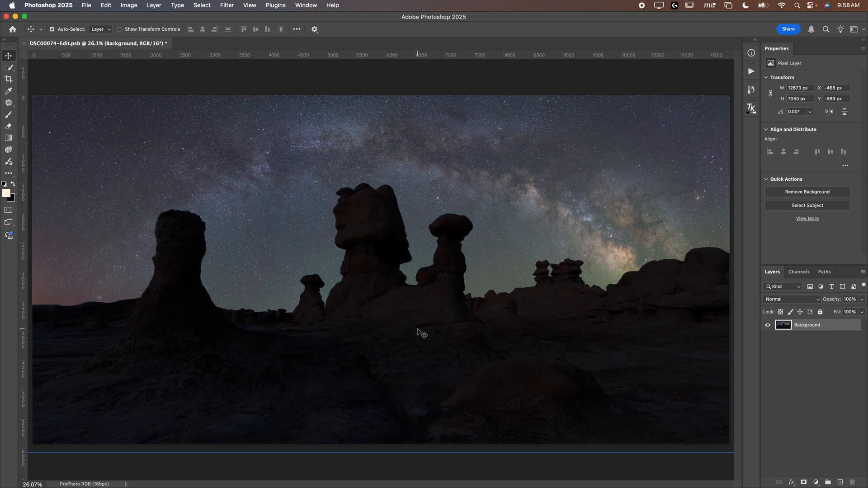
mouse_move(425, 334)
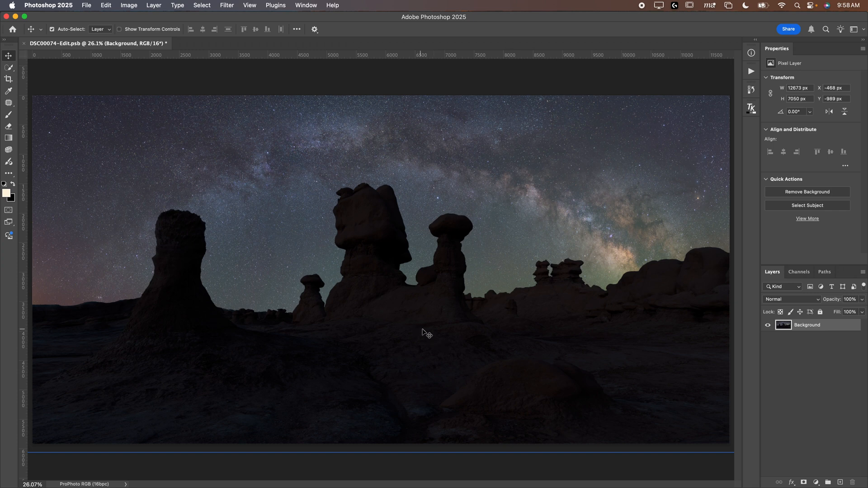
mouse_move(339, 288)
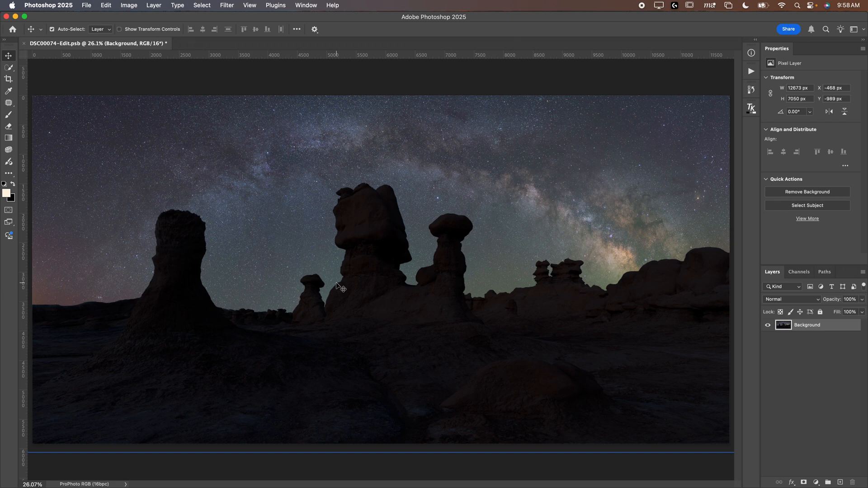
mouse_move(288, 221)
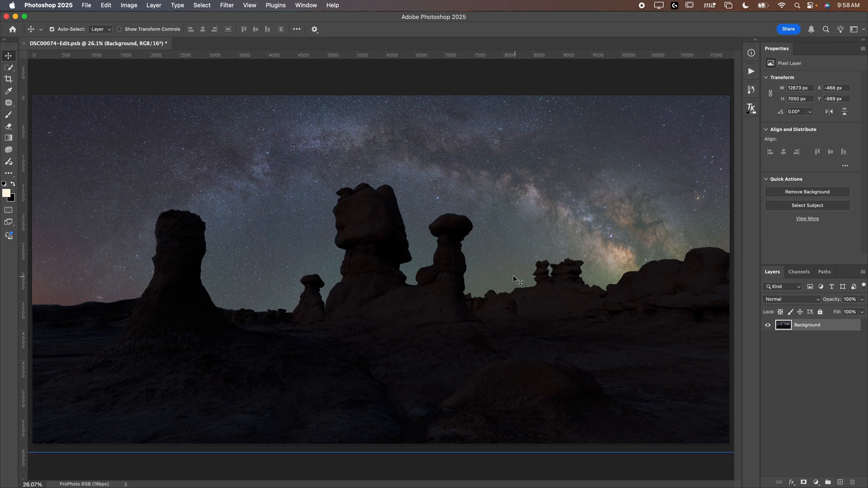
mouse_move(764, 422)
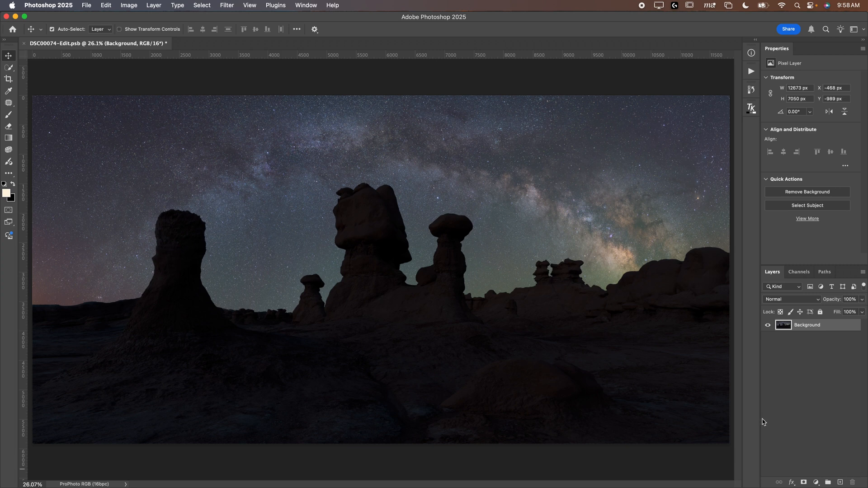
Step: Add a Brightness/Contrast adjustment layer and raise its contrast and brightness
click(816, 482)
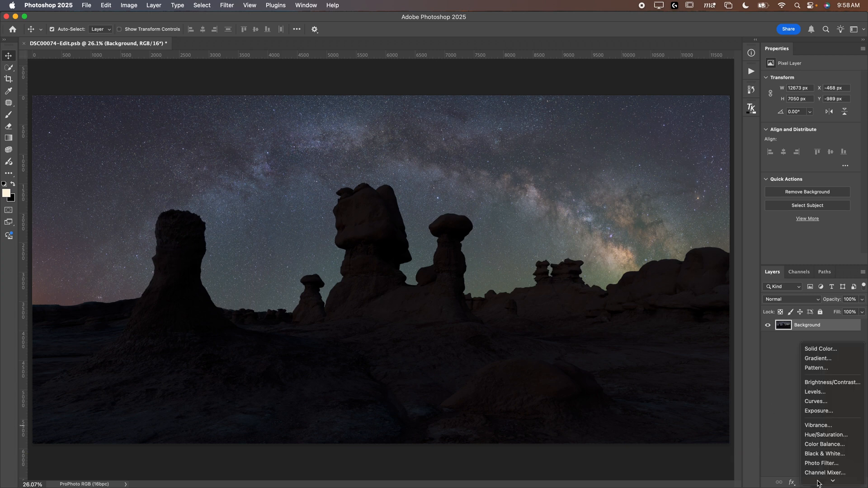
click(833, 382)
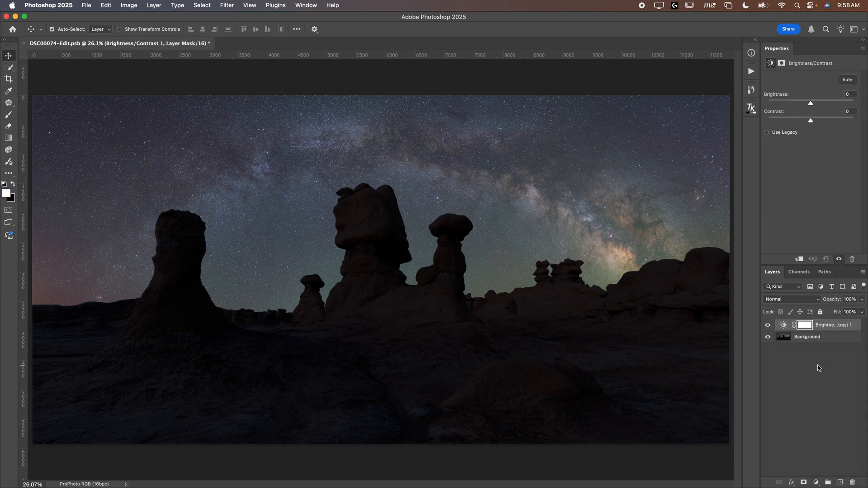
click(808, 336)
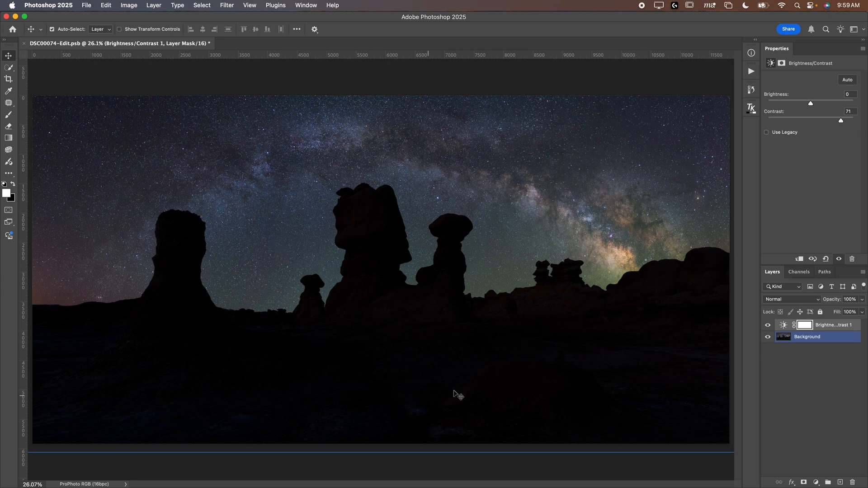
mouse_move(414, 374)
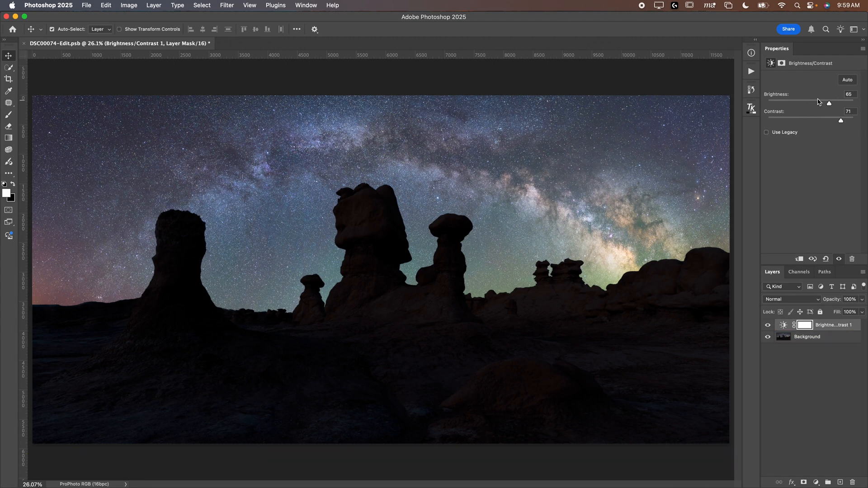
mouse_move(391, 246)
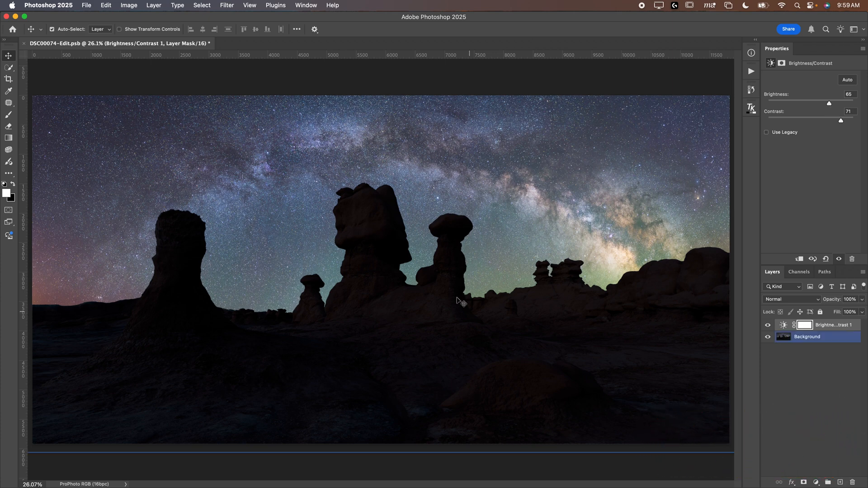
Step: Delete the Curves and Brightness/Contrast layers, leaving only the Background layer
click(751, 108)
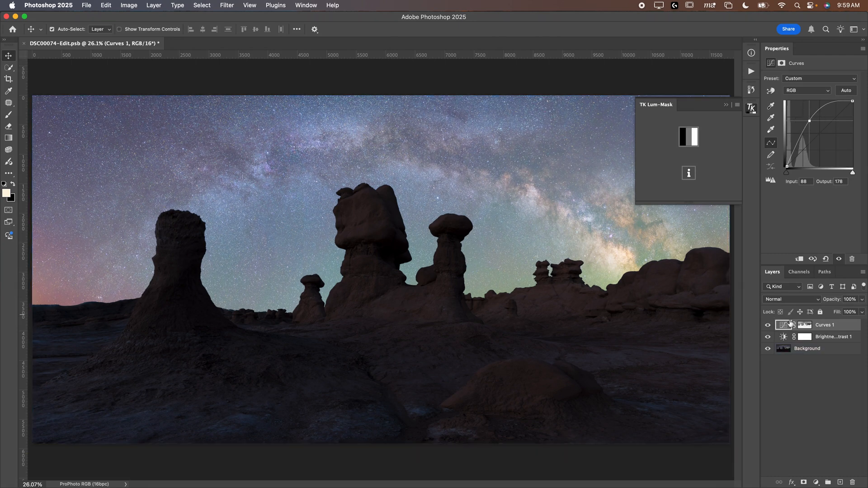
click(825, 336)
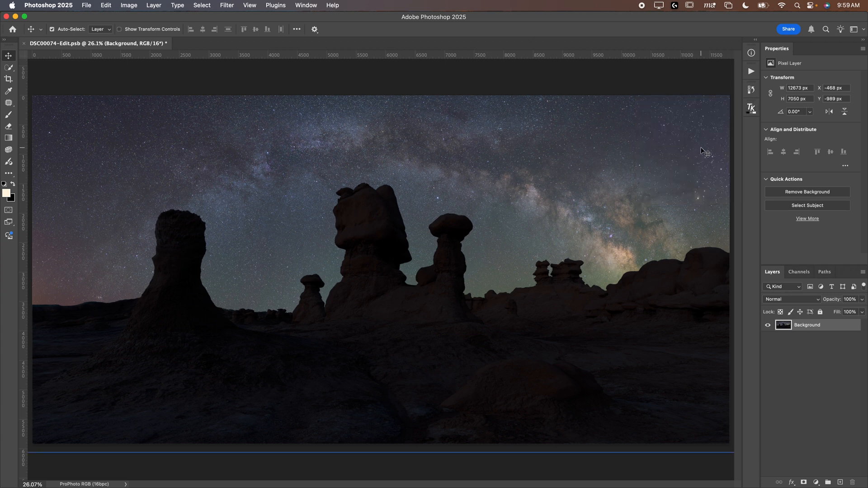
mouse_move(9, 68)
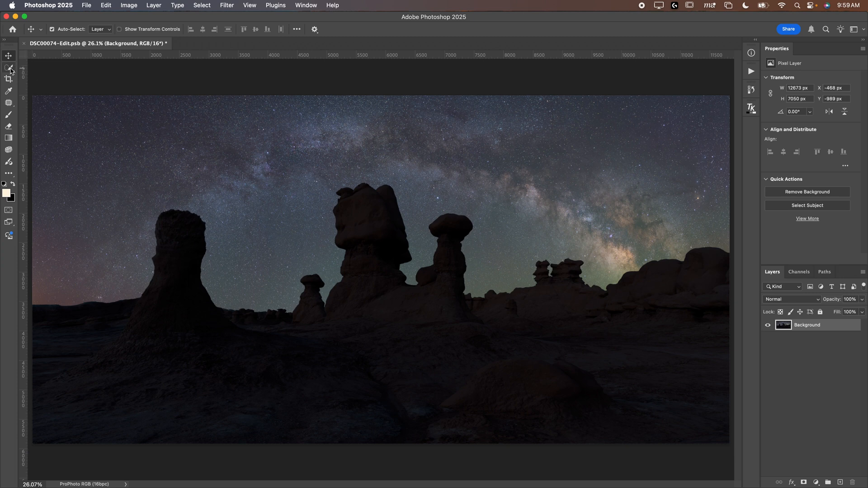
Step: Paint a Quick Selection over the sky and add the gap between the rocks
click(10, 68)
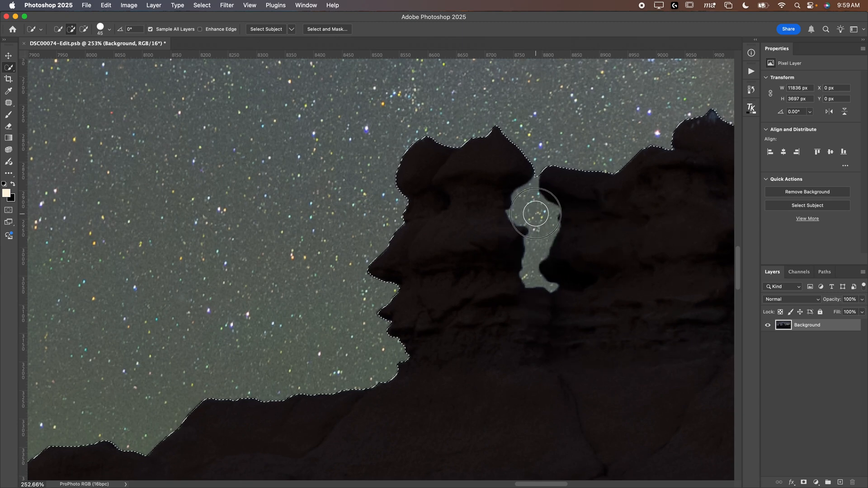
click(535, 213)
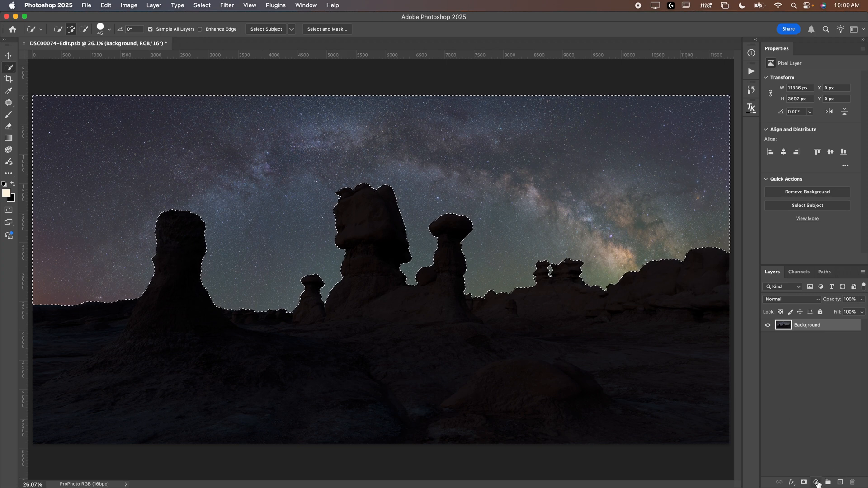
Step: Add a Curves layer on the sky selection, shape an S-curve, and view its mask properties
click(816, 482)
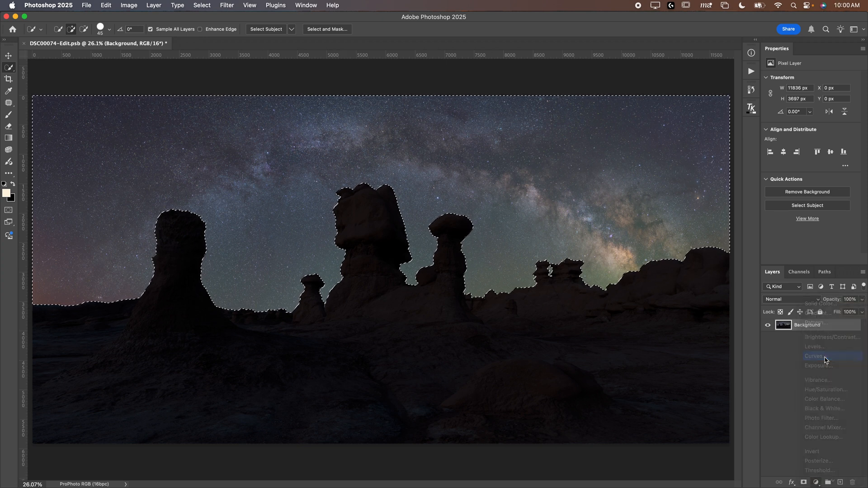
click(815, 357)
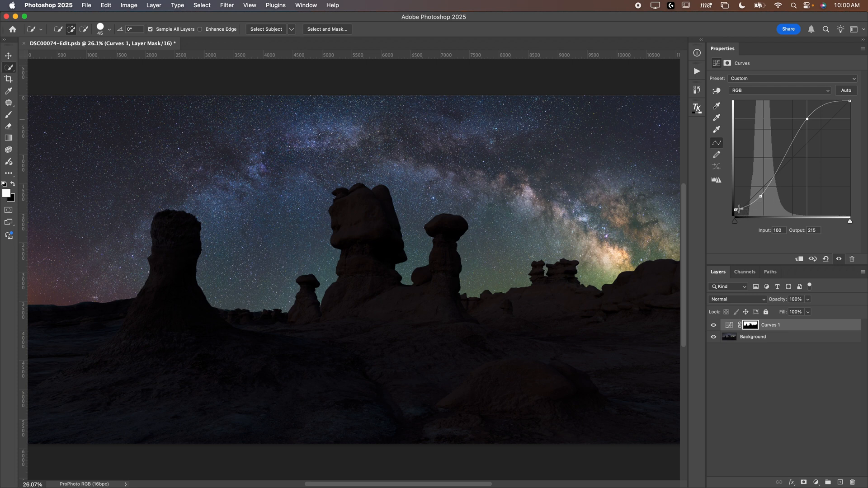
mouse_move(808, 143)
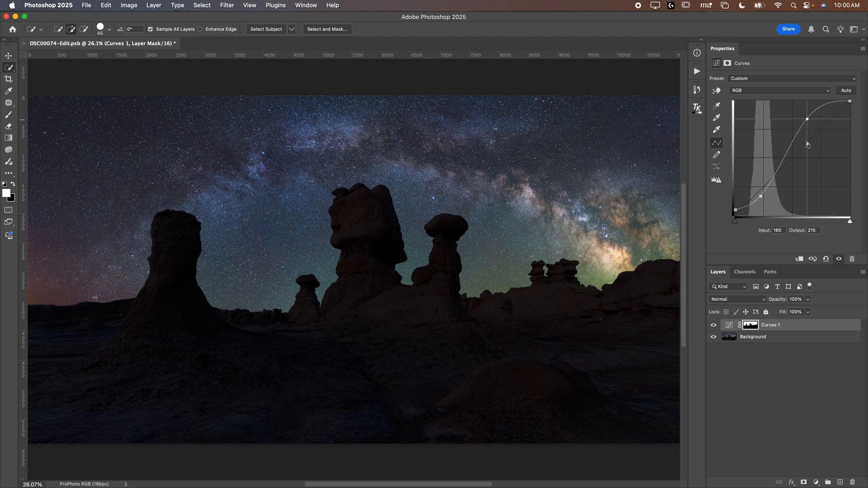
mouse_move(798, 158)
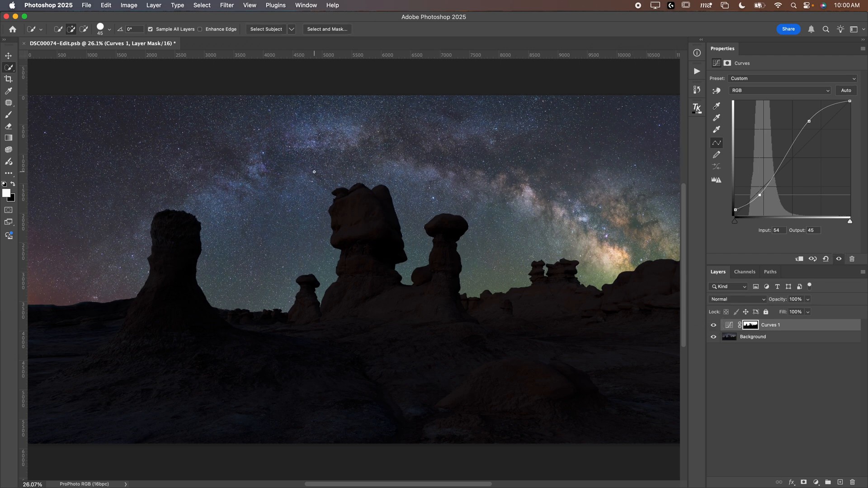
mouse_move(626, 221)
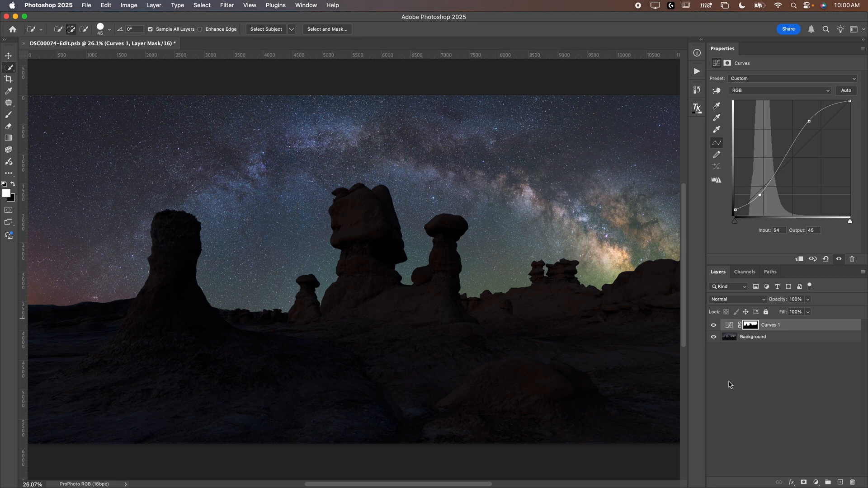
mouse_move(393, 321)
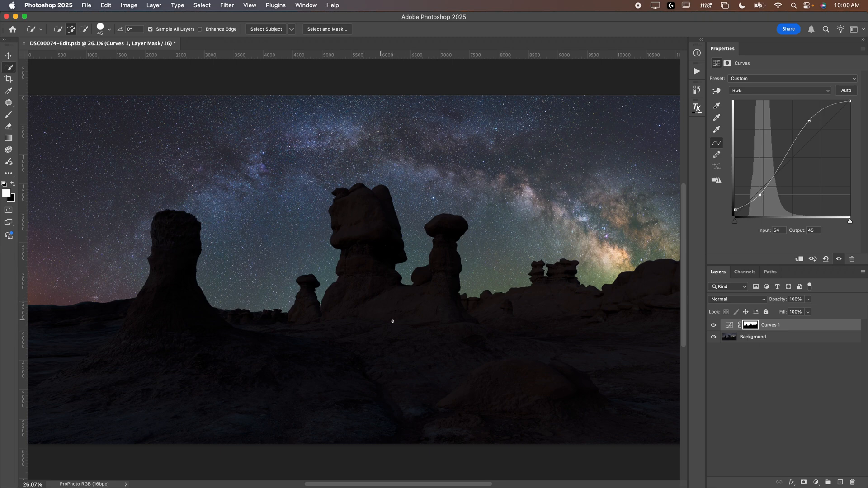
click(750, 325)
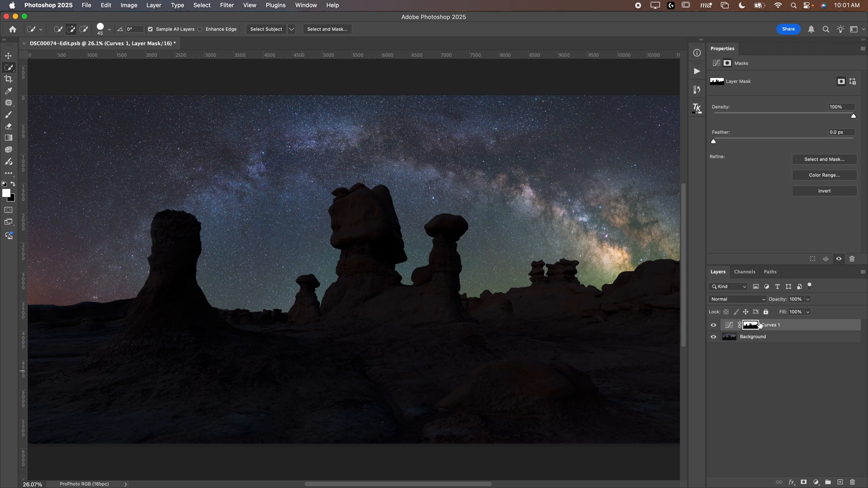
mouse_move(753, 326)
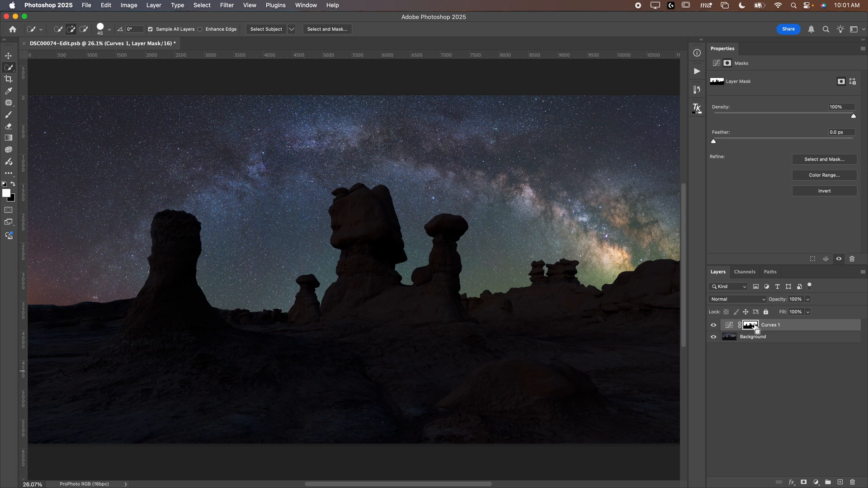
Step: Load the sky mask as a selection, add Curves 2 with its mask inverted onto the foreground
click(751, 325)
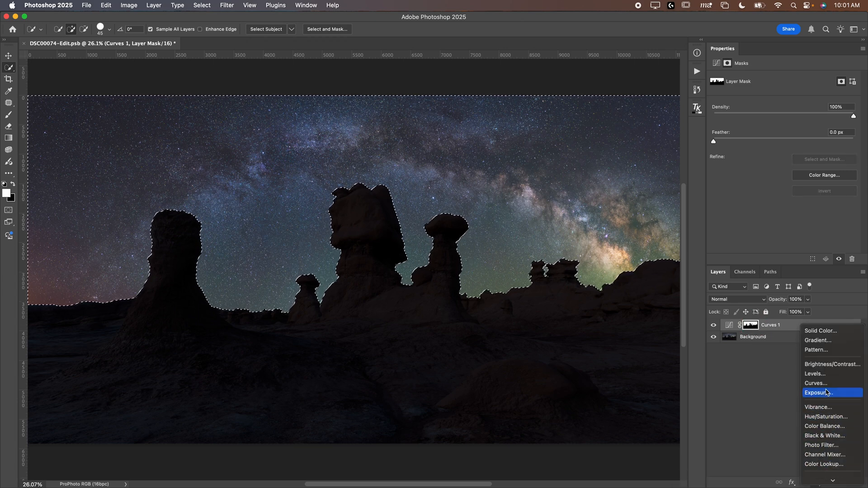
click(816, 384)
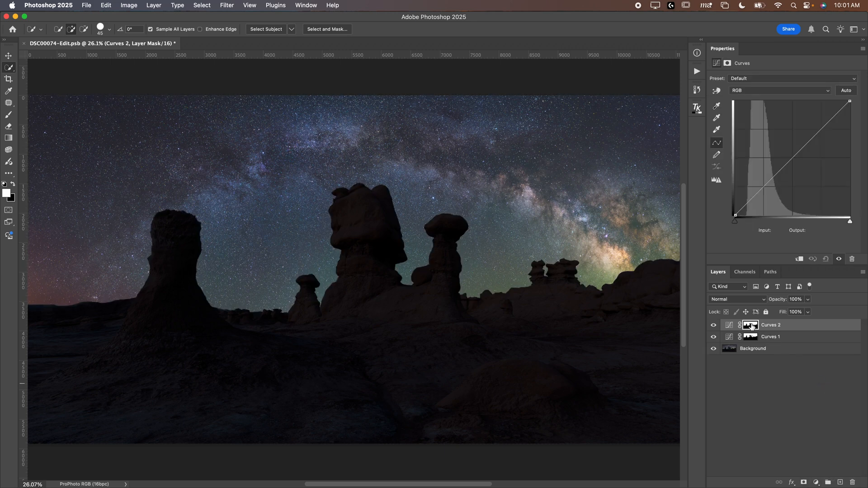
click(751, 326)
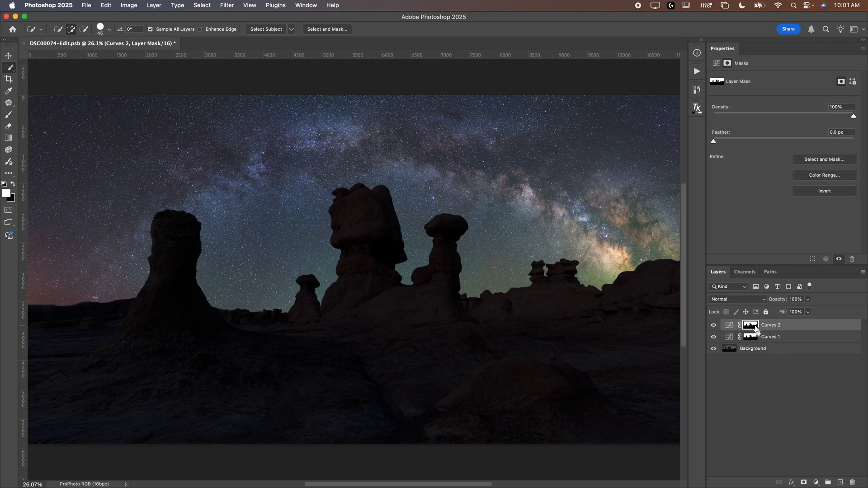
mouse_move(751, 325)
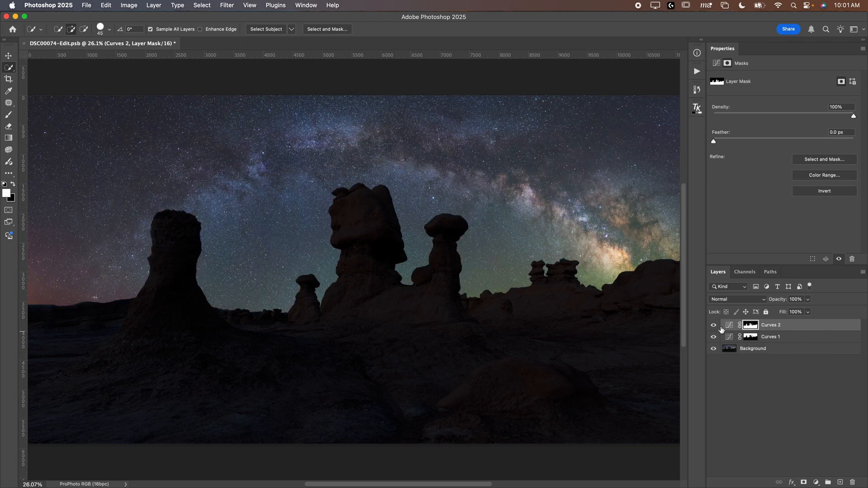
click(730, 325)
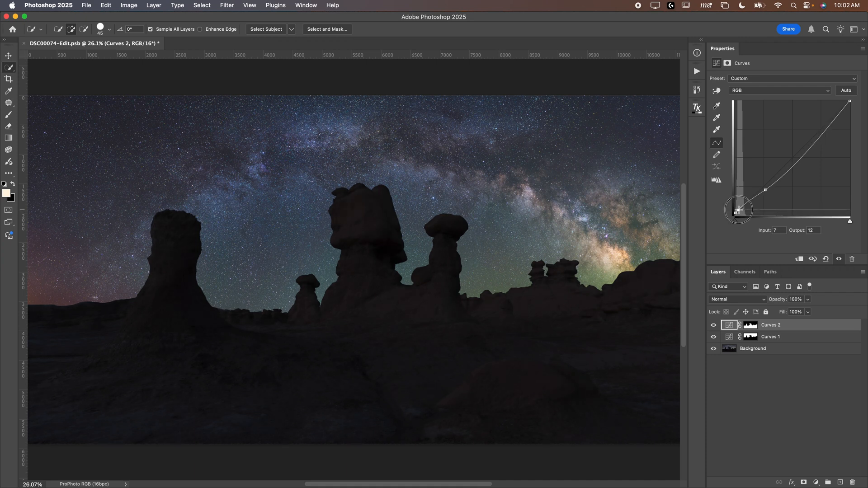
Step: Toggle Curves 2 and Curves 1 visibility to compare the shadow-lifted foreground and contrasted sky
click(714, 325)
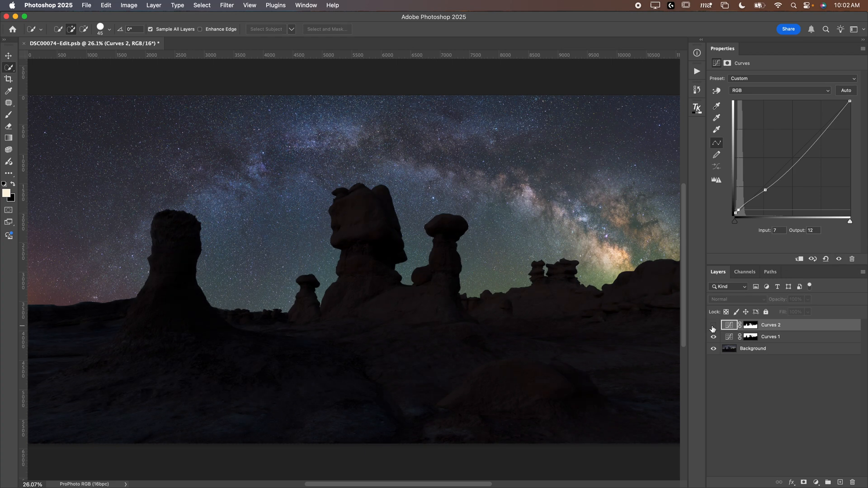
click(714, 326)
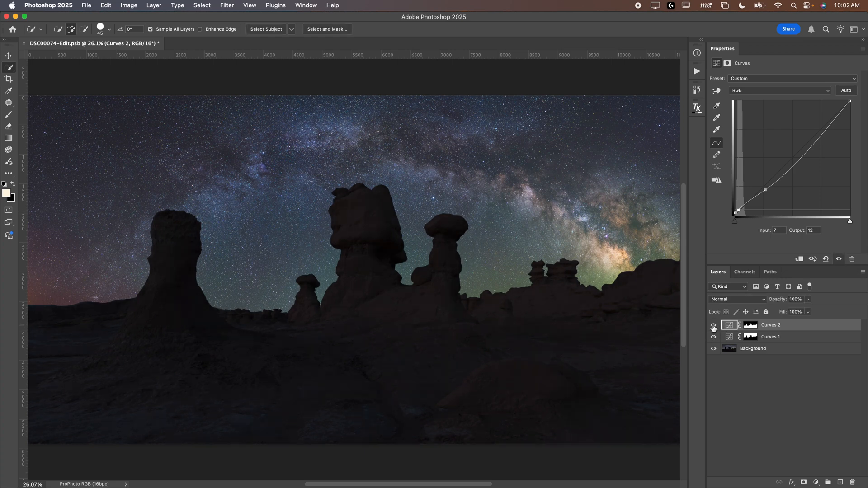
click(714, 324)
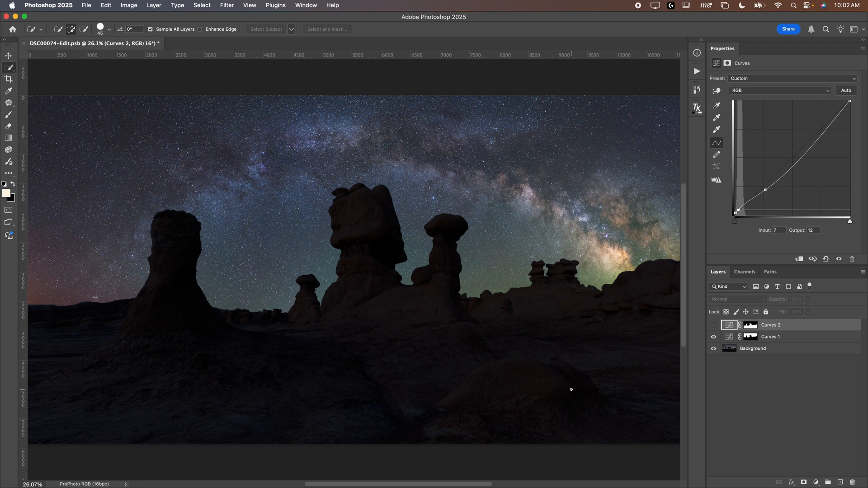
mouse_move(674, 235)
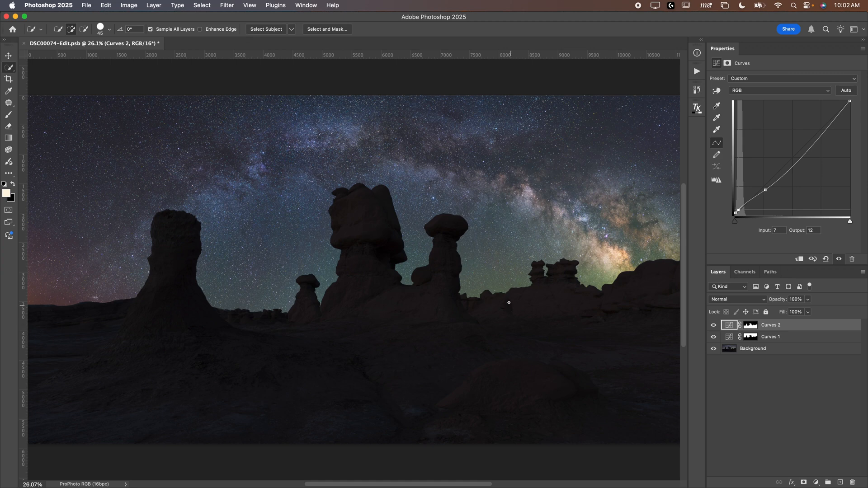
mouse_move(343, 326)
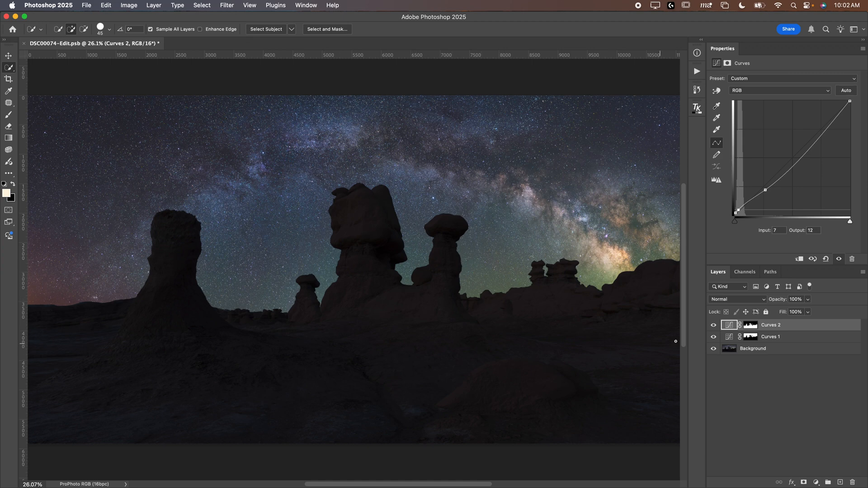
click(714, 325)
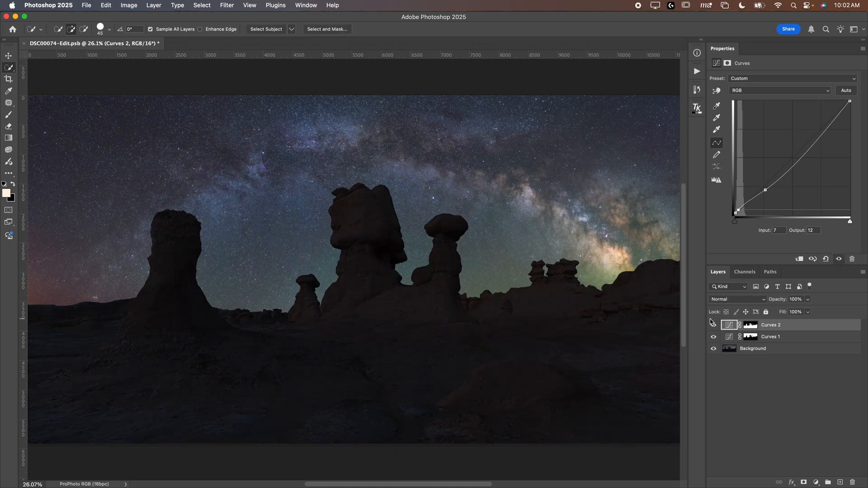
mouse_move(714, 322)
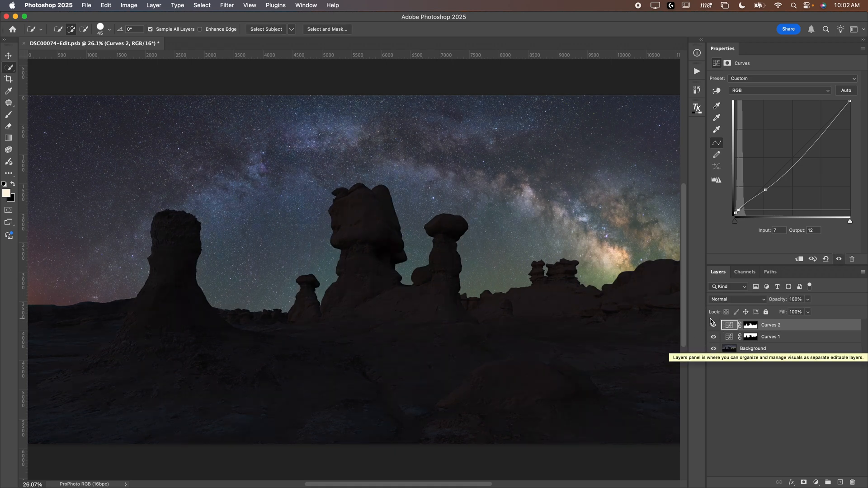
click(713, 325)
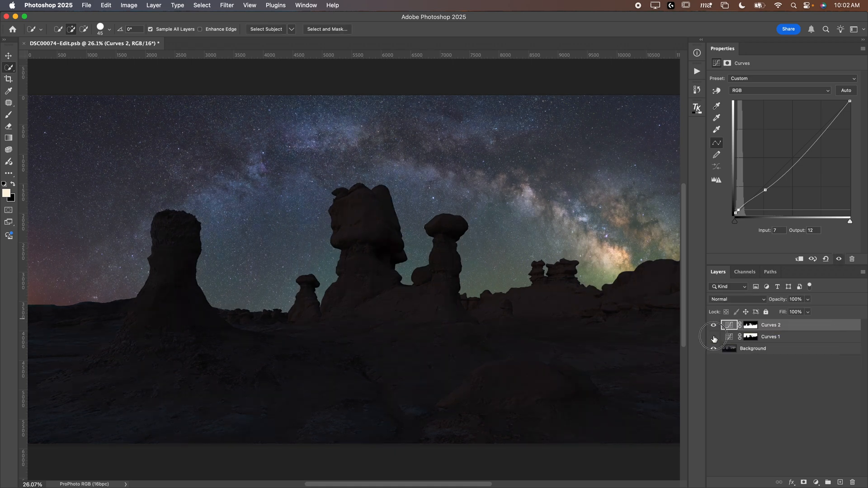
click(714, 325)
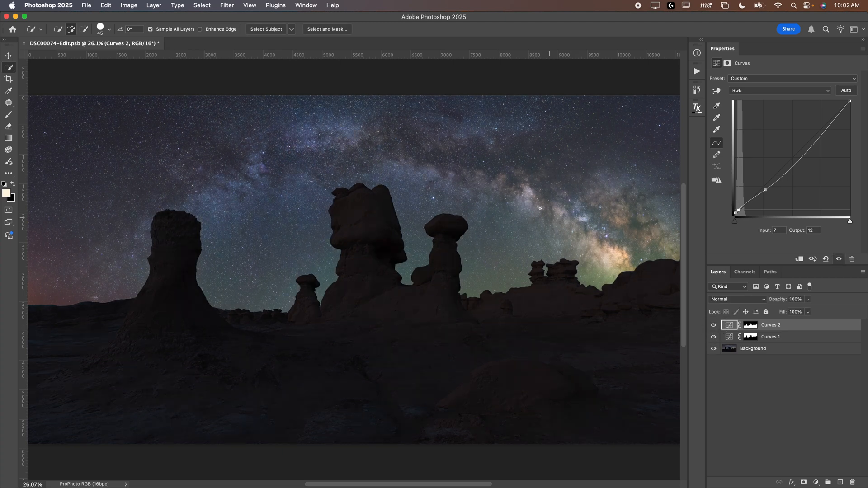
mouse_move(175, 266)
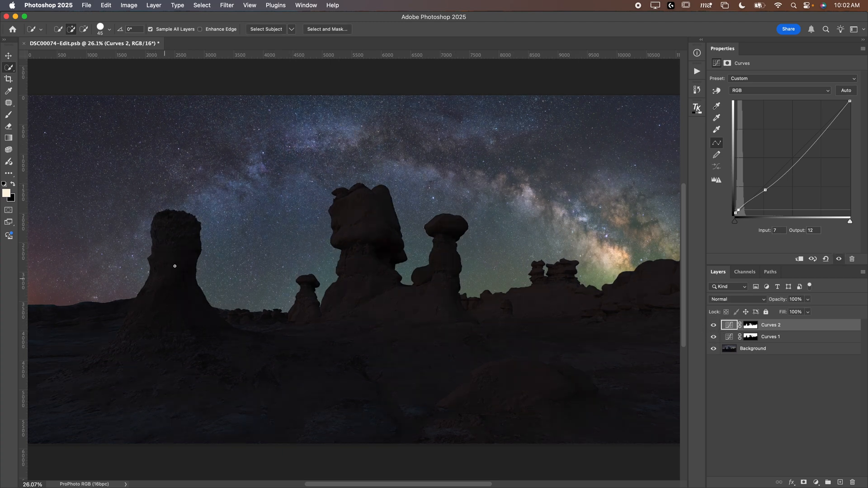
mouse_move(436, 280)
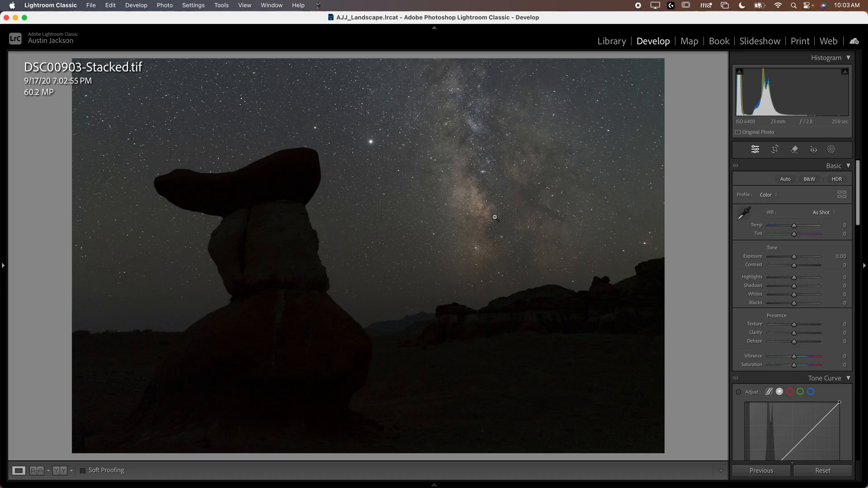
mouse_move(360, 220)
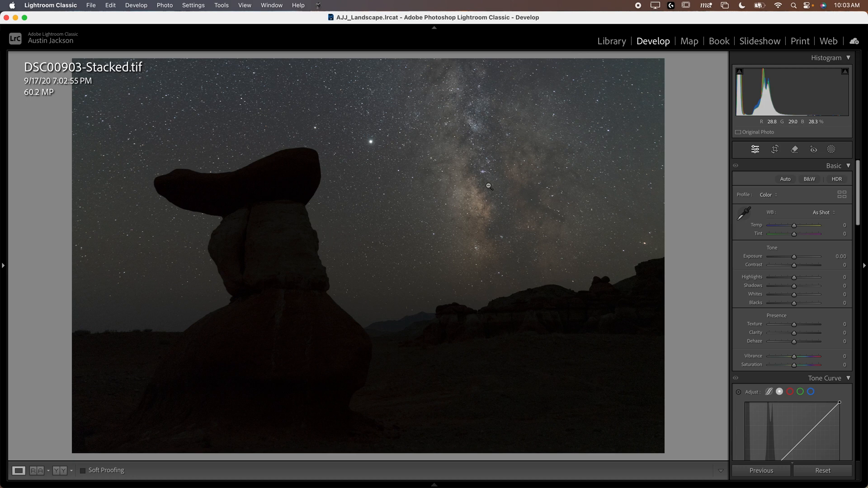
mouse_move(358, 212)
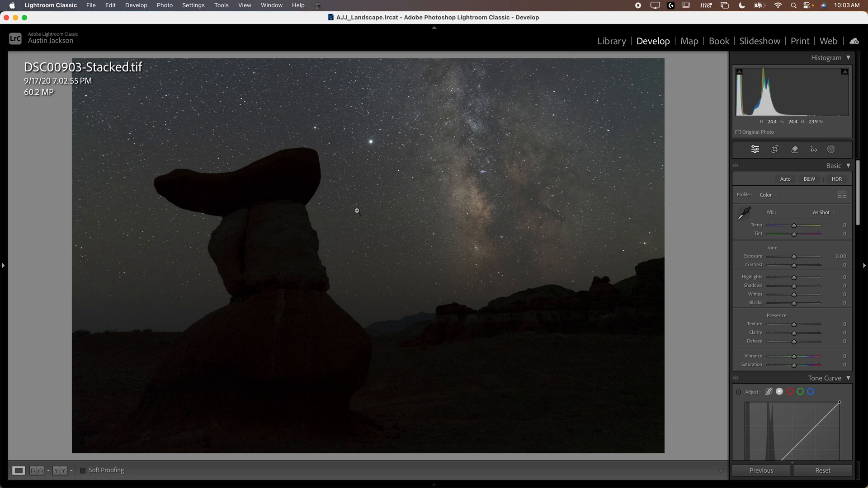
mouse_move(486, 185)
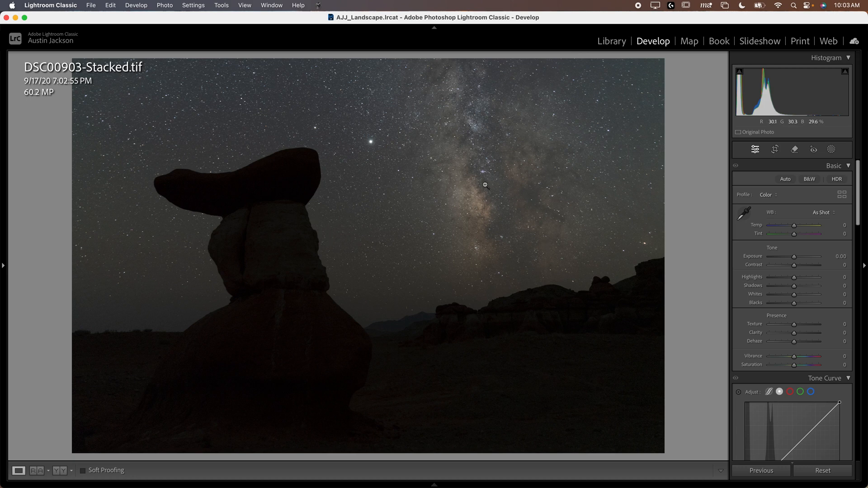
mouse_move(289, 223)
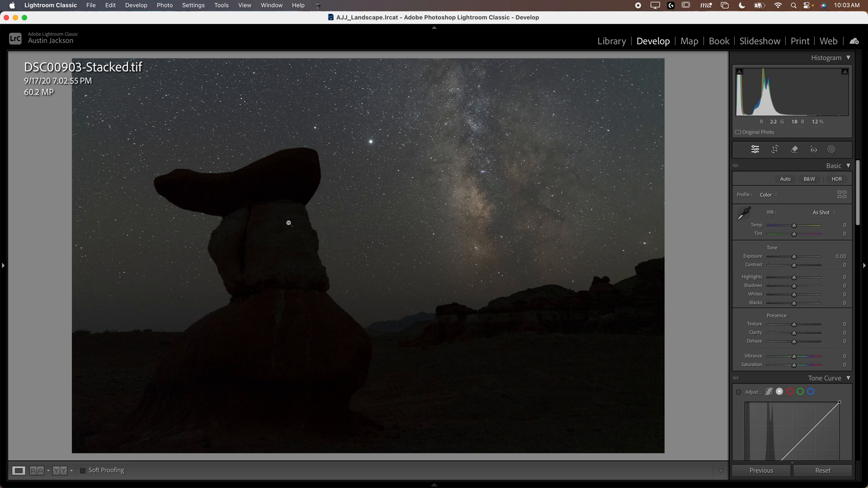
mouse_move(628, 199)
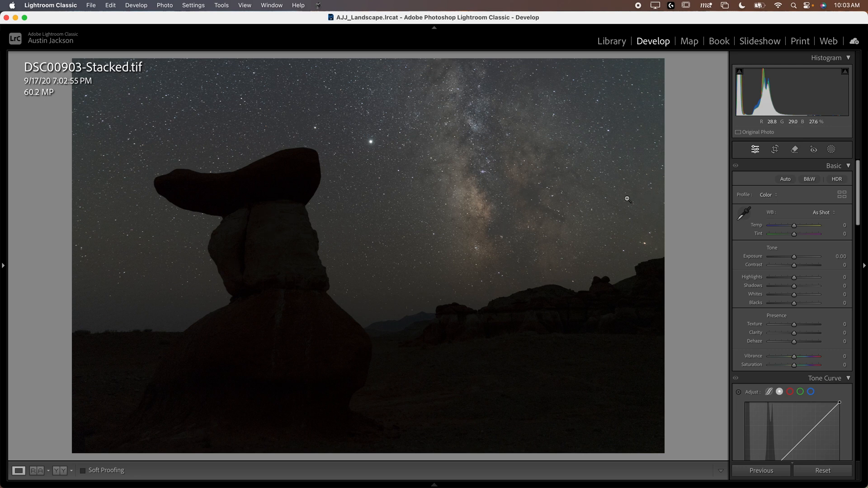
mouse_move(832, 149)
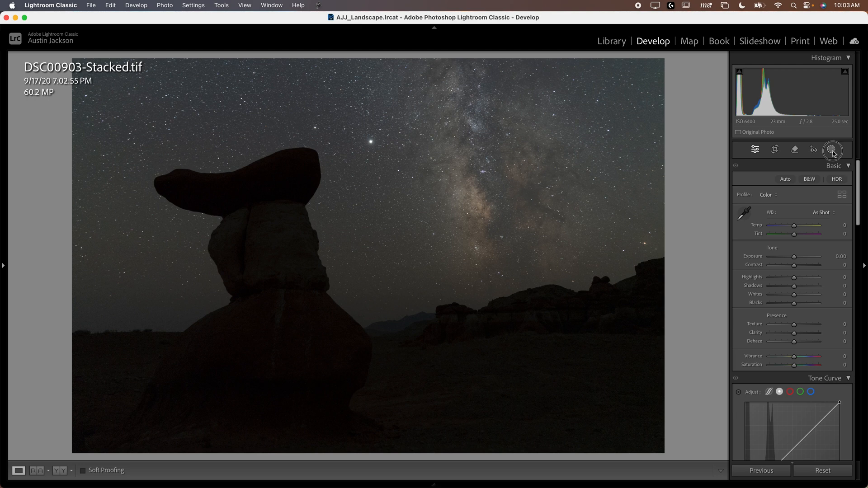
Step: Create a Sky mask and set its Exposure to 0.57 and Temp to -6
click(831, 149)
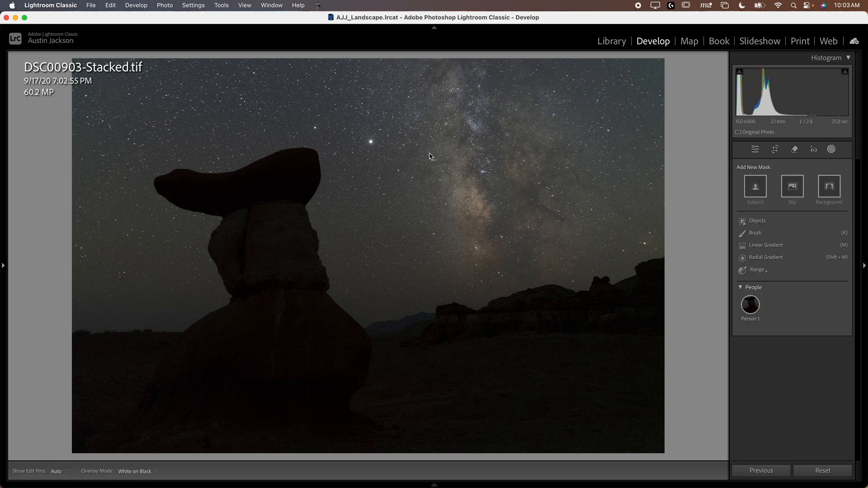
click(793, 186)
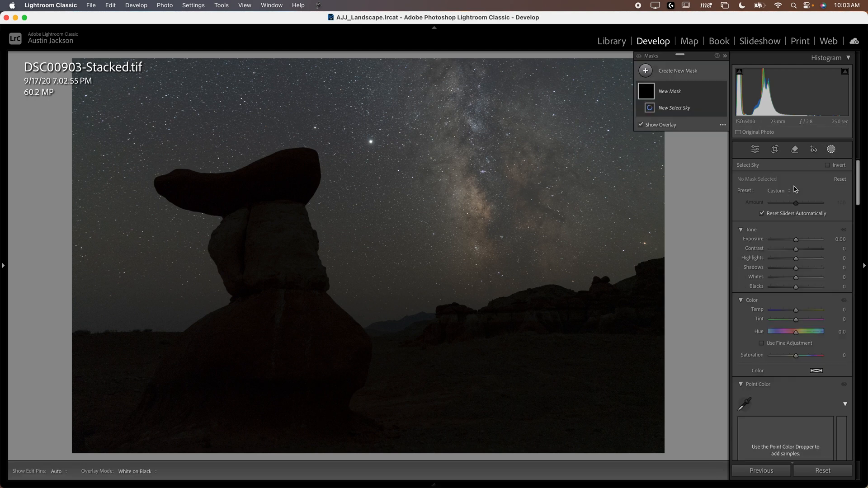
click(674, 108)
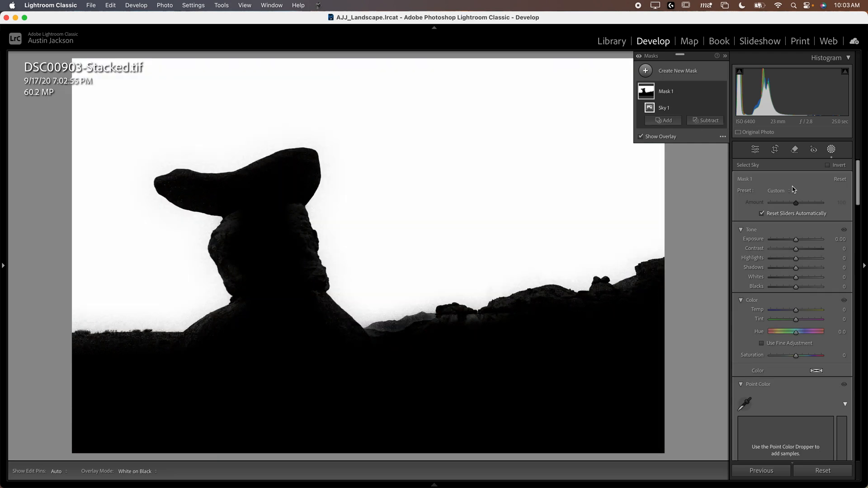
mouse_move(597, 287)
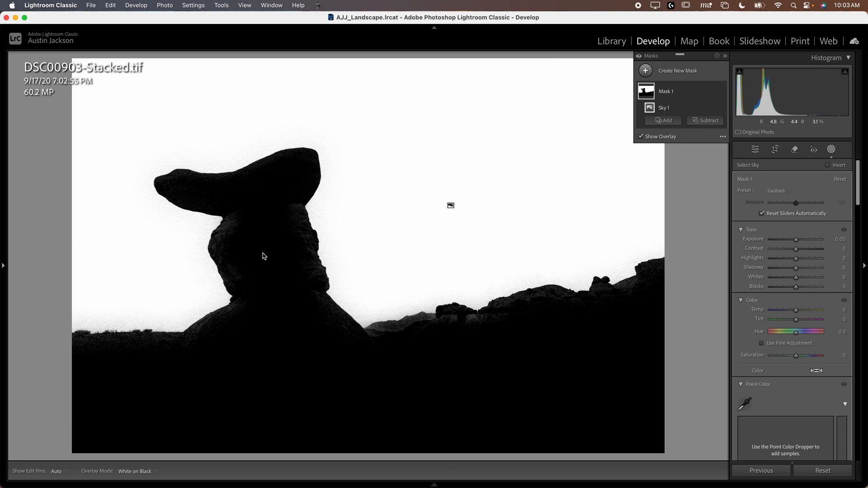
mouse_move(271, 332)
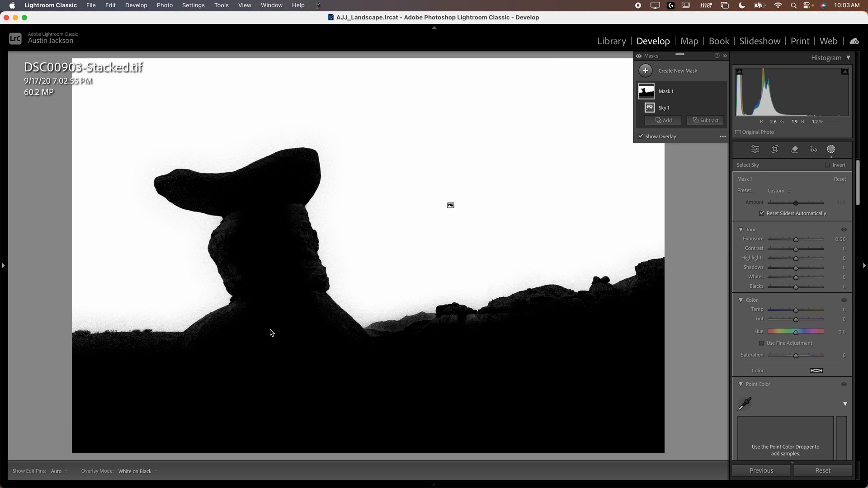
mouse_move(358, 325)
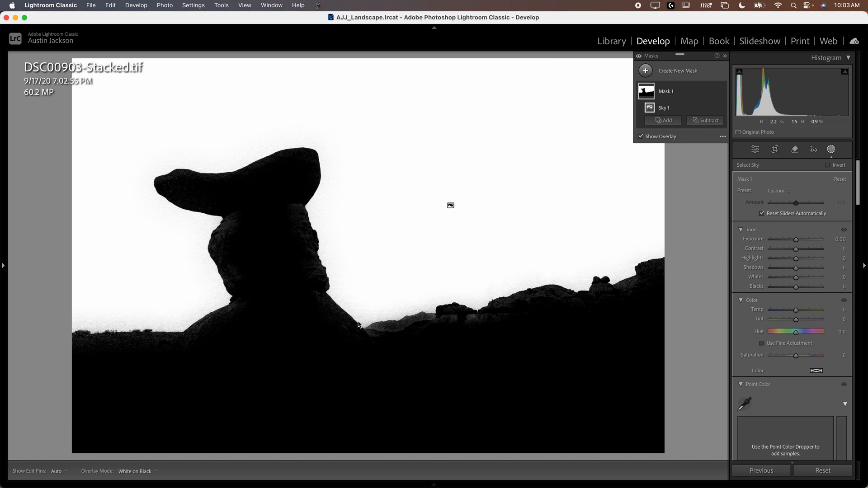
scroll(down, 3)
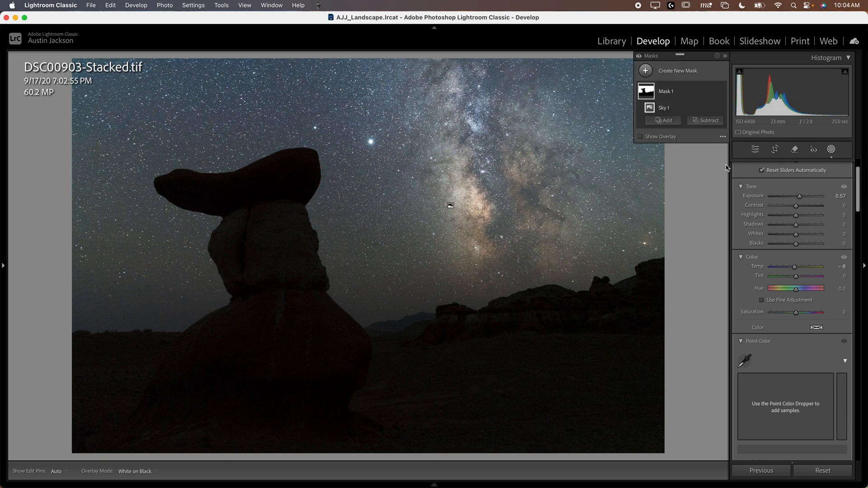
mouse_move(687, 211)
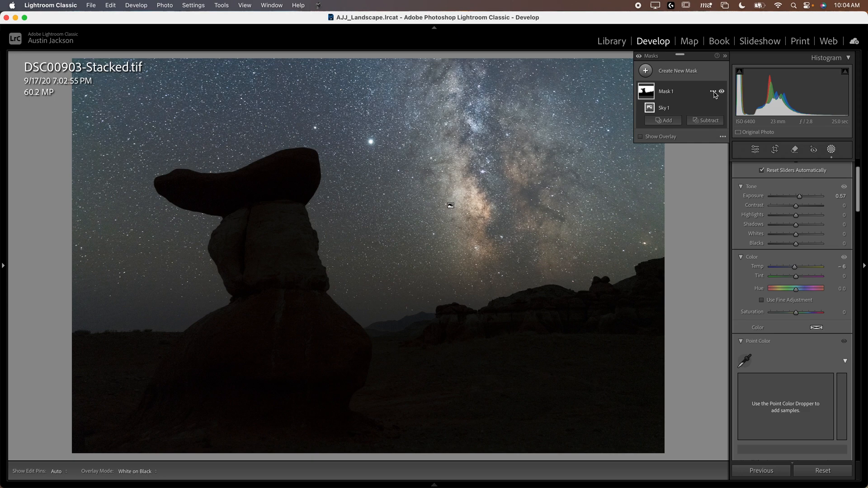
Step: Duplicate and invert Mask 1 so the foreground gets its own mask
click(714, 91)
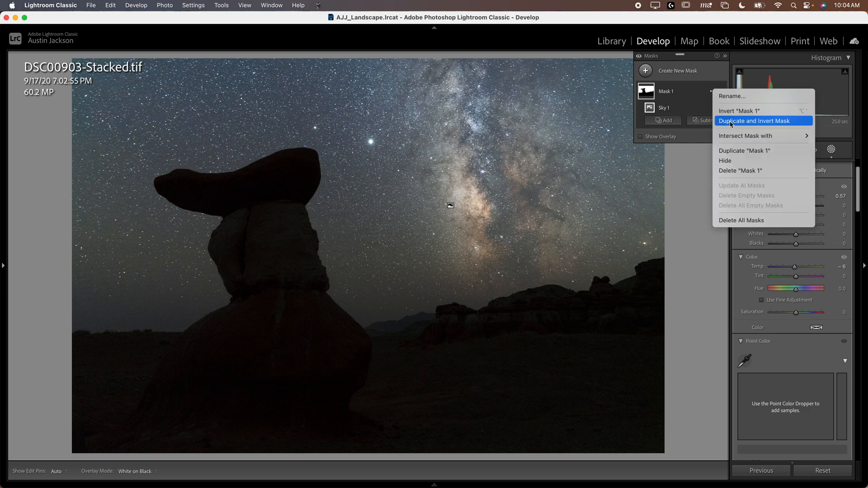
click(754, 120)
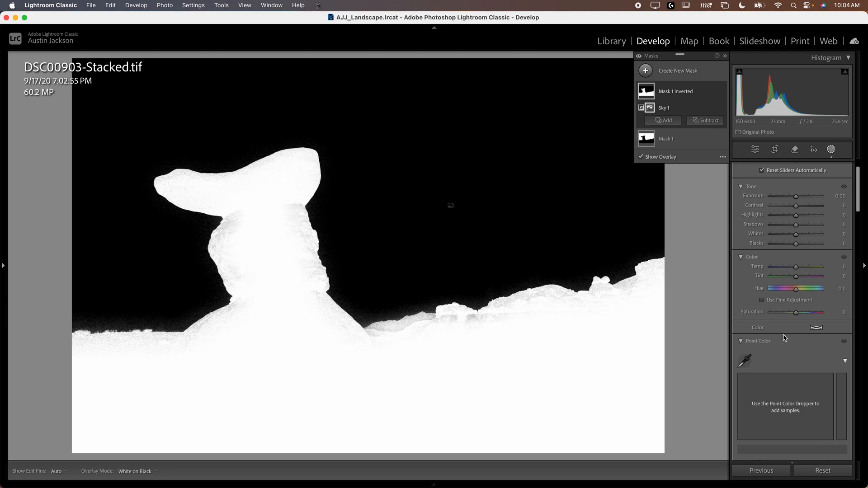
scroll(down, 3)
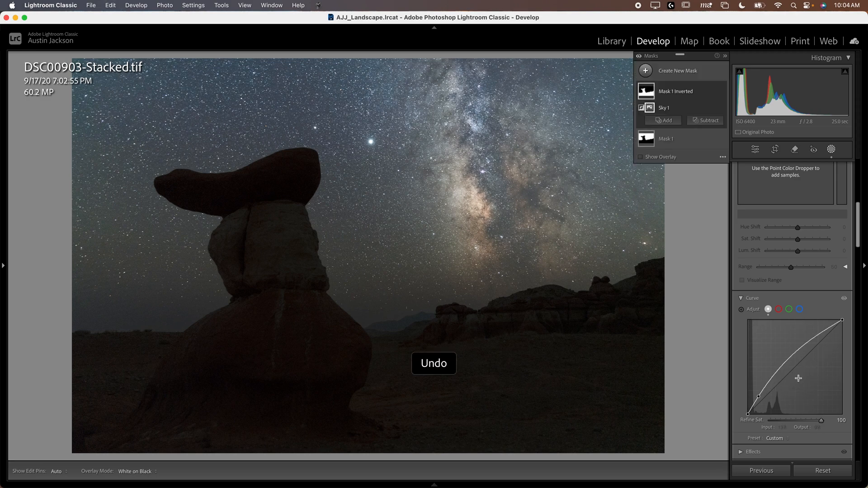
Step: Shape a custom tone curve on Mask 1 Inverted with a point at input 50, output 22
click(640, 157)
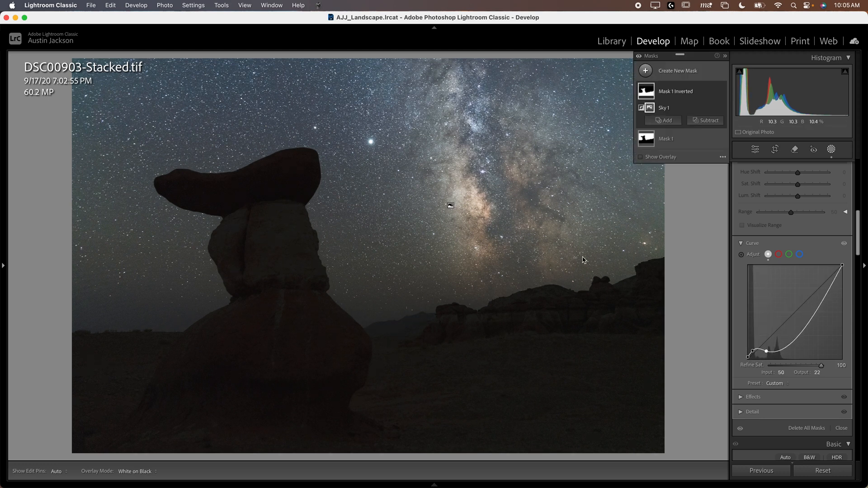
mouse_move(364, 404)
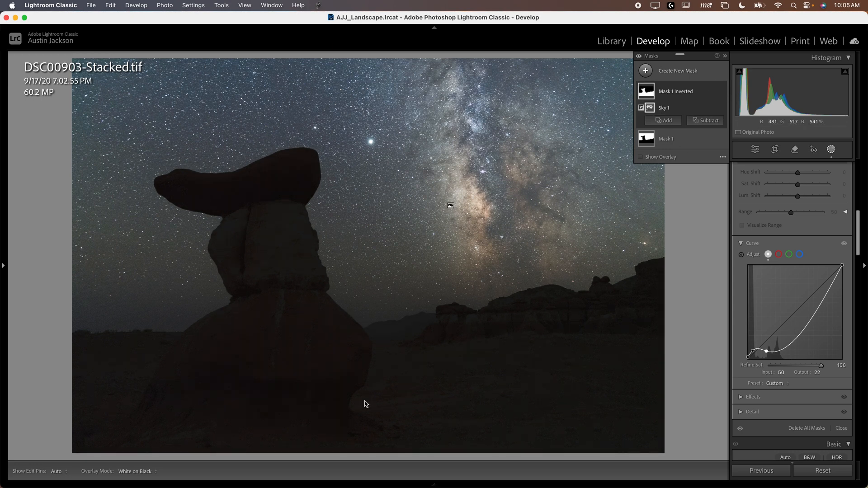
mouse_move(499, 334)
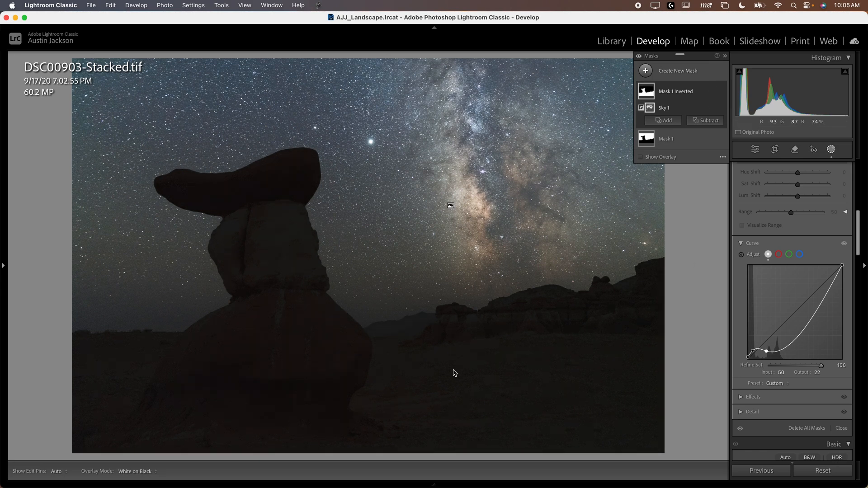
mouse_move(190, 310)
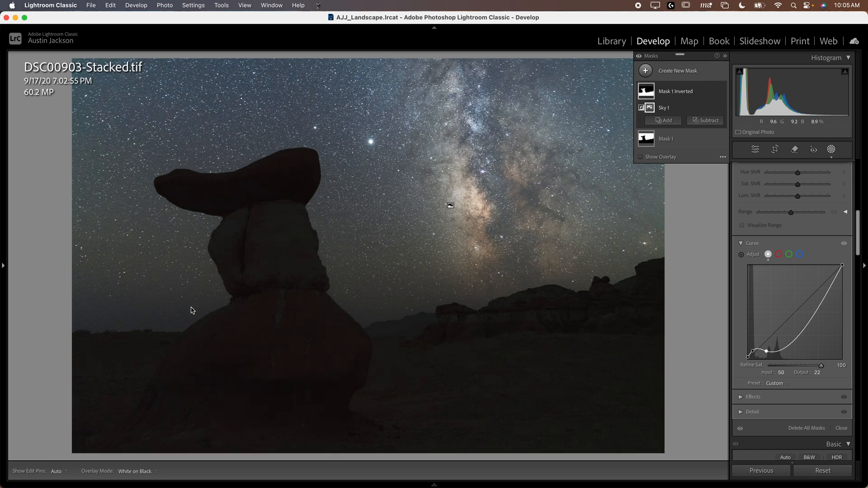
click(638, 56)
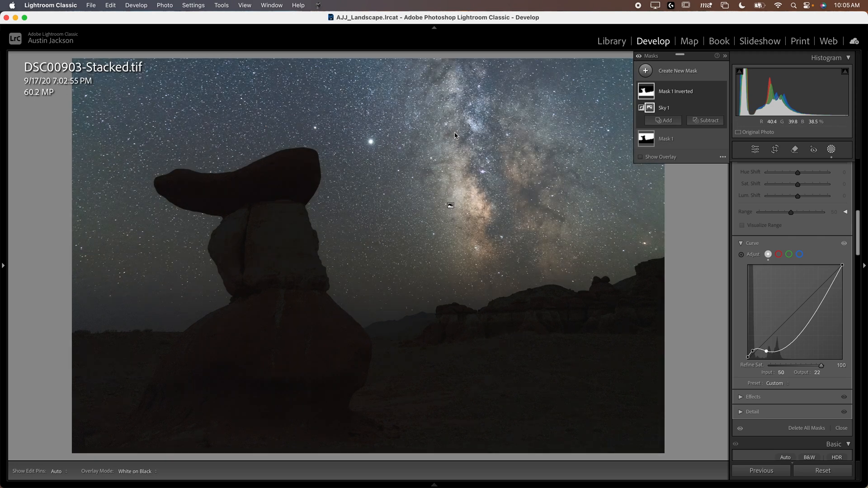
mouse_move(394, 251)
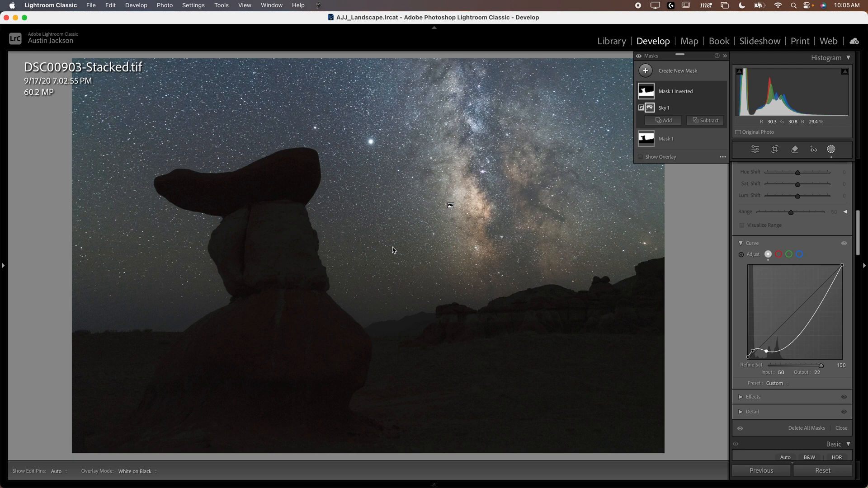
mouse_move(501, 344)
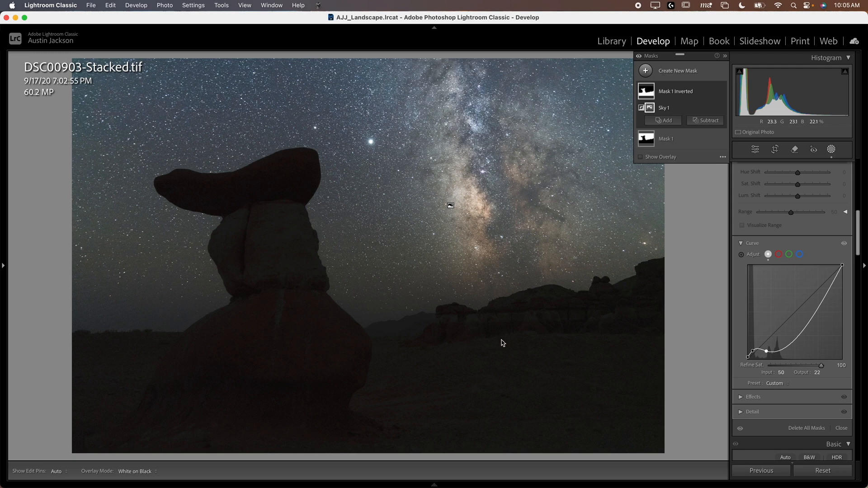
mouse_move(739, 193)
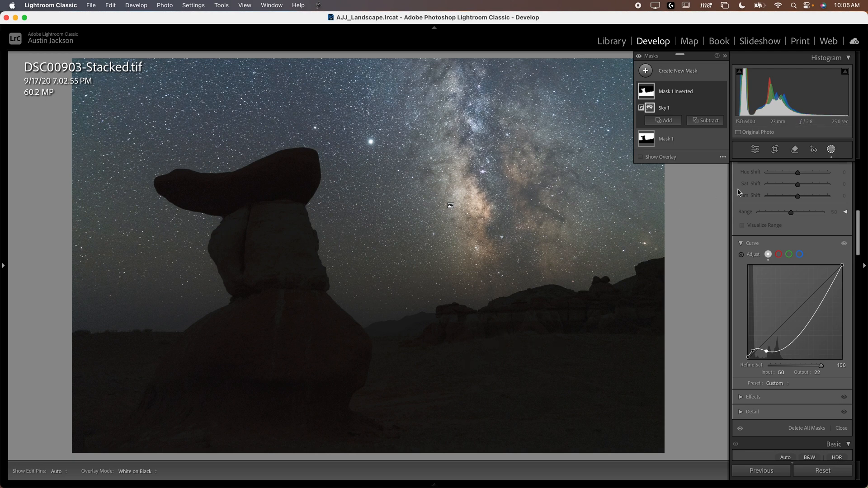
mouse_move(549, 270)
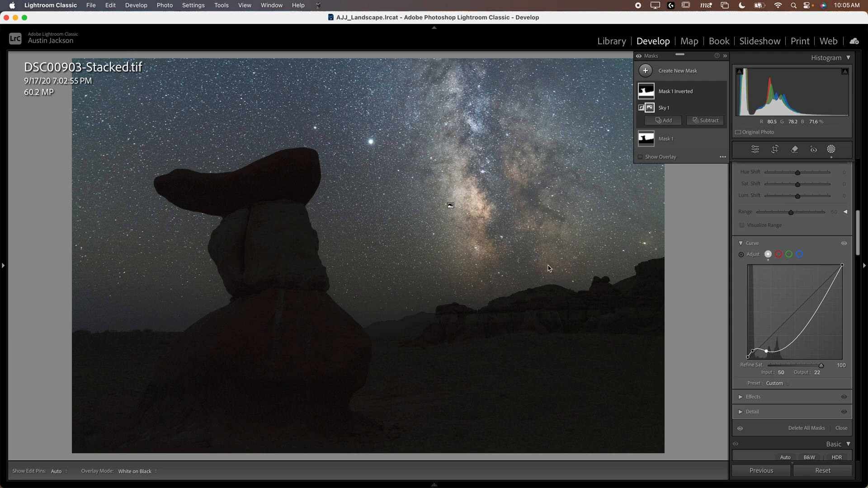
mouse_move(361, 194)
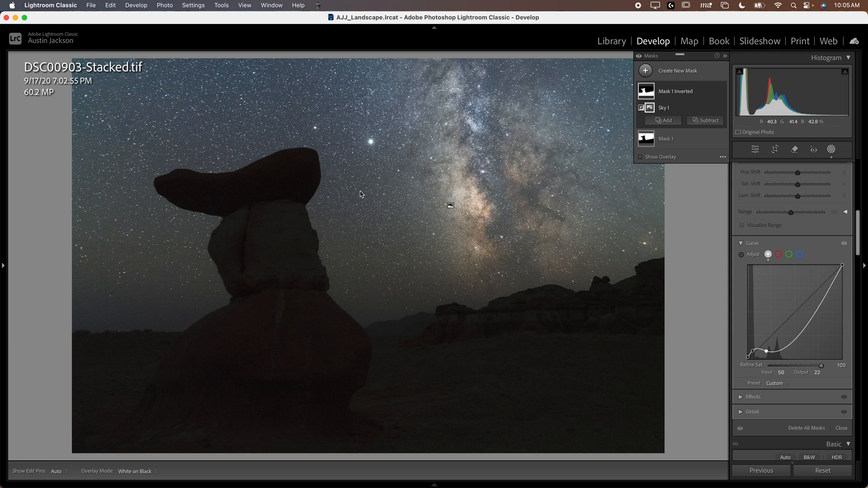